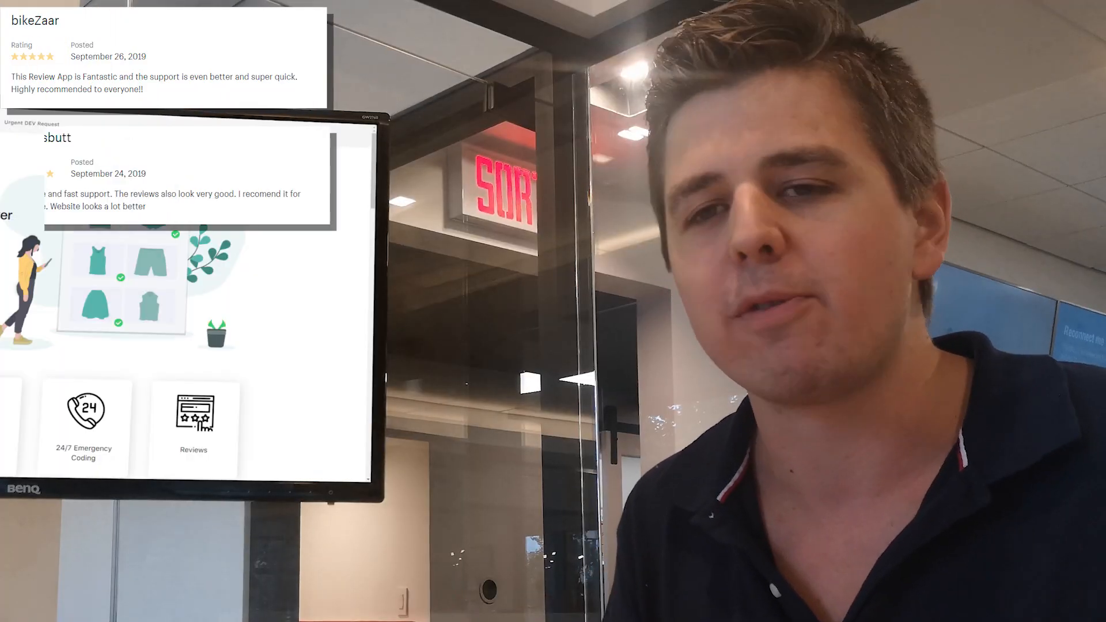
{"action": "scroll", "scroll_direction": "down", "scroll_amount": 3}
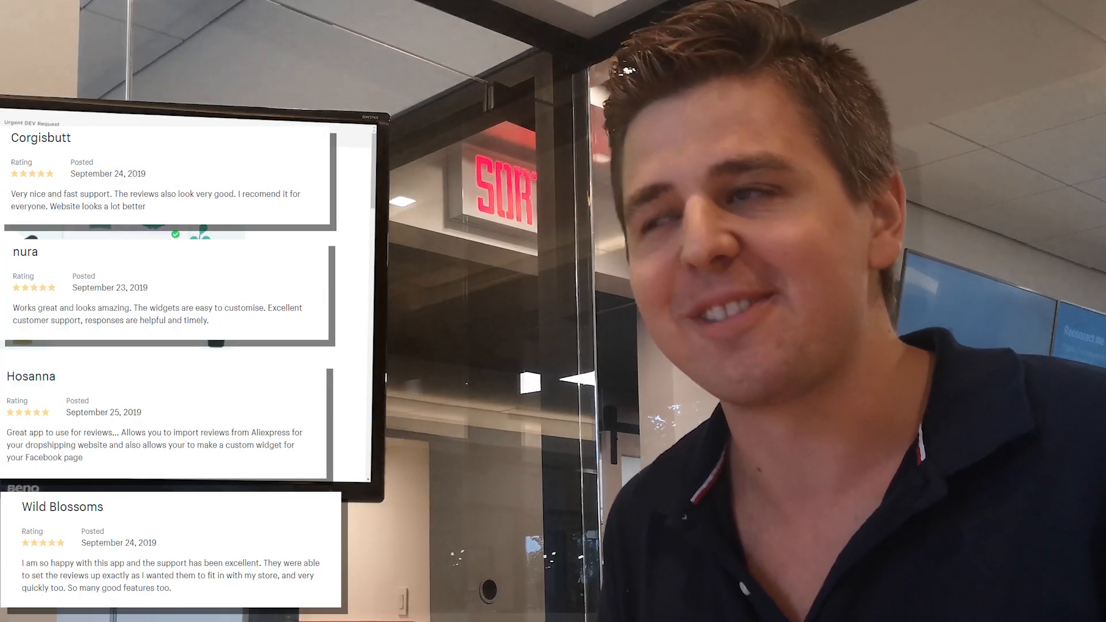